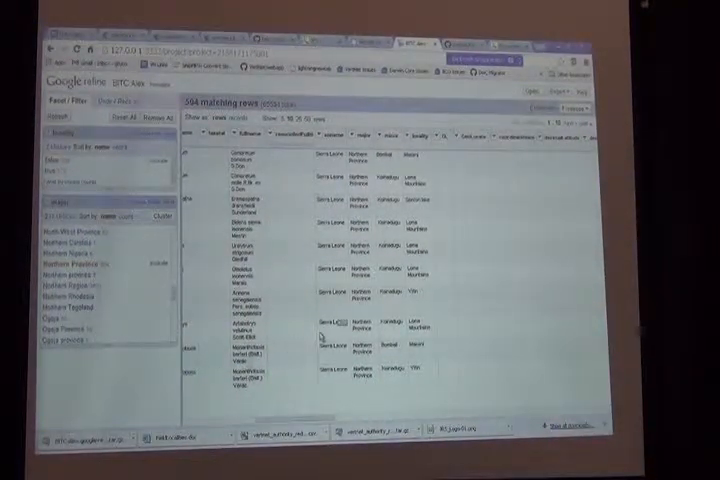
Step: Add a customized 'Facet by blank' facet on the GeoLocate column
left_click(452, 144)
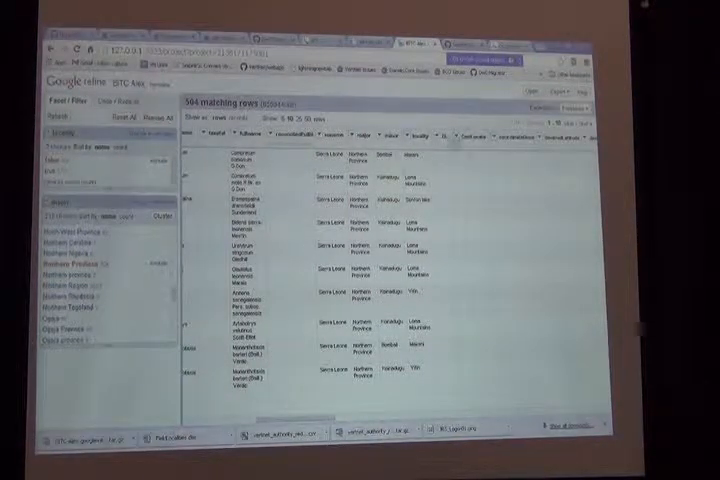
left_click(480, 136)
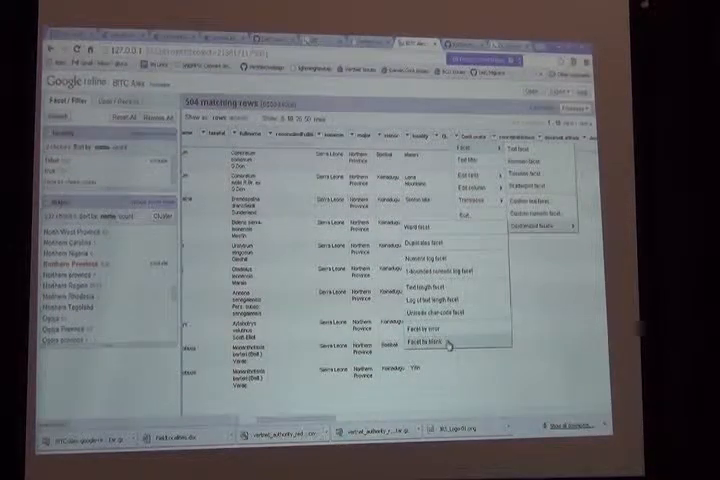
left_click(418, 343)
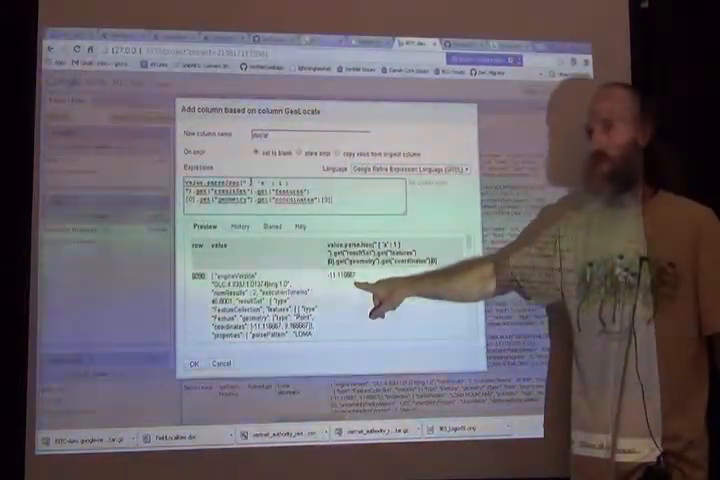
mouse_move(400, 290)
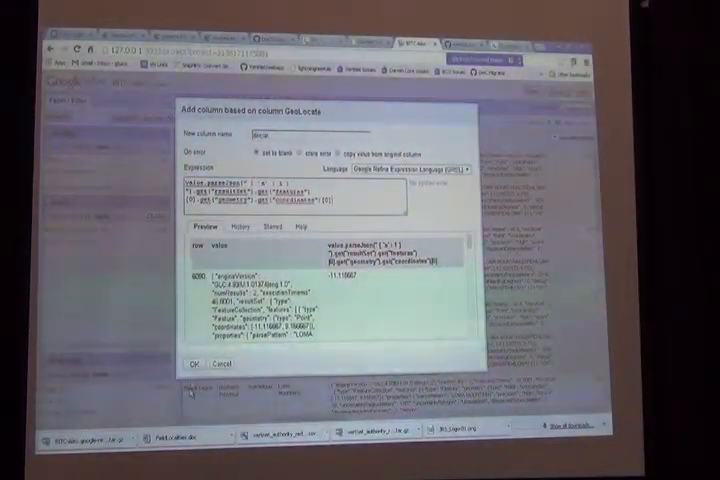
Step: Confirm the Add column dialog to create declat with values like -11.11667
left_click(196, 363)
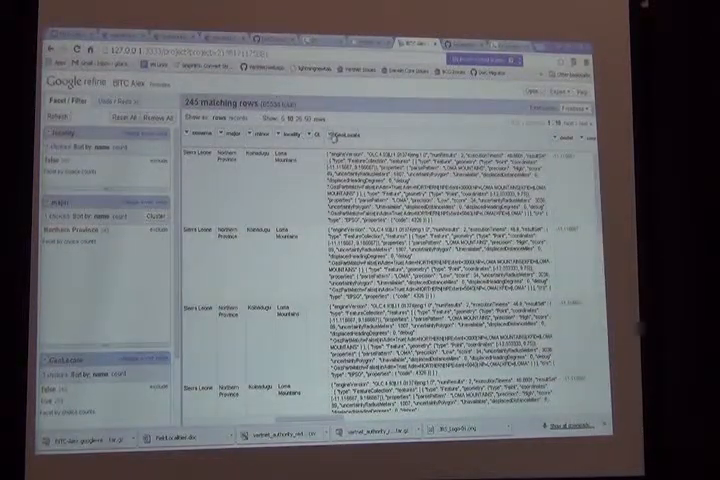
Step: Add a column from GeoLocate using the coordinates[1] GREL expression, beside declat
left_click(347, 137)
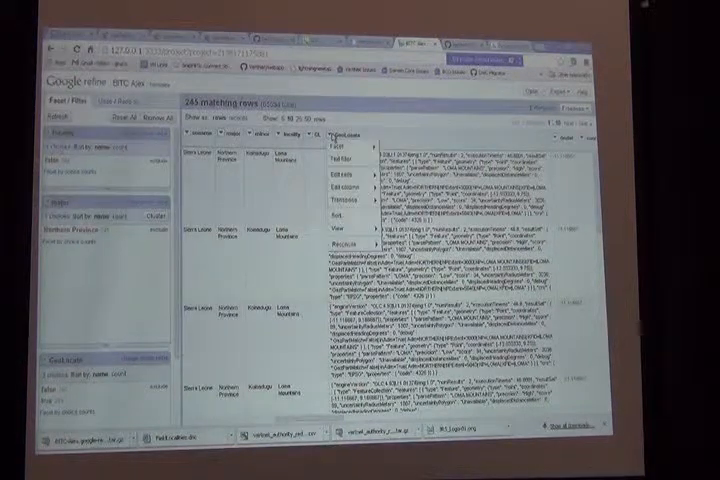
left_click(351, 202)
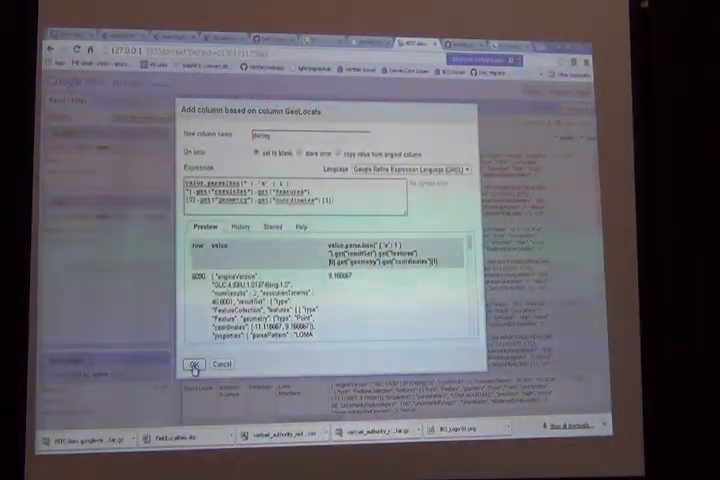
left_click(190, 363)
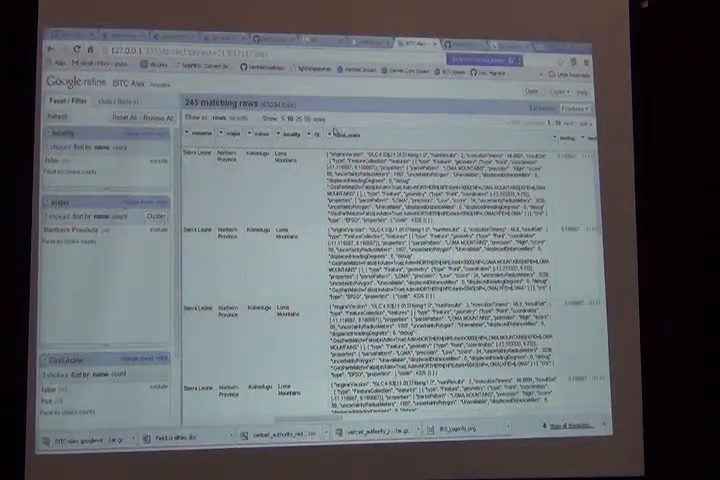
Step: Open 'Add column based on this column' on the GeoLocate column
left_click(360, 130)
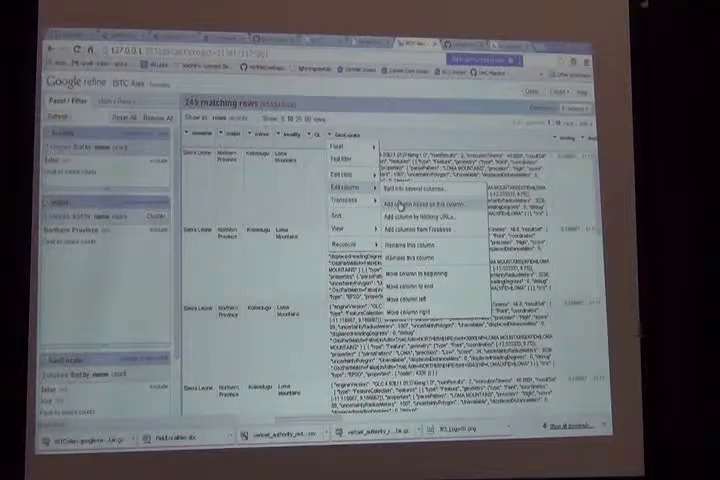
left_click(408, 205)
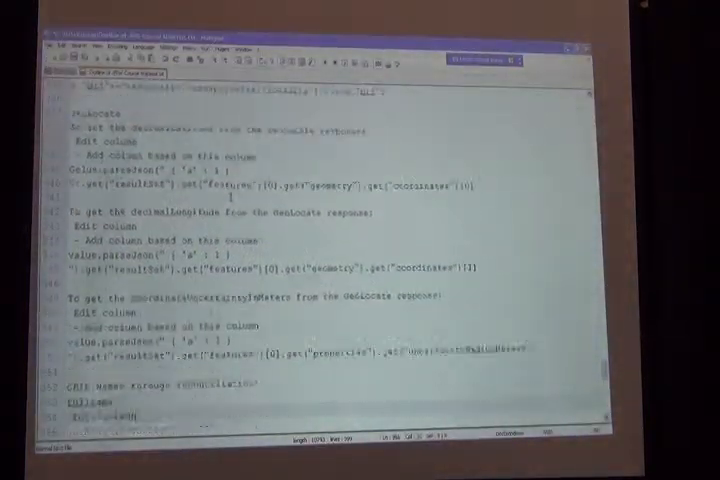
Step: Scroll the Notepad++ notes down to the uncertaintyRadiusMeters GREL expression
scroll("down", 3)
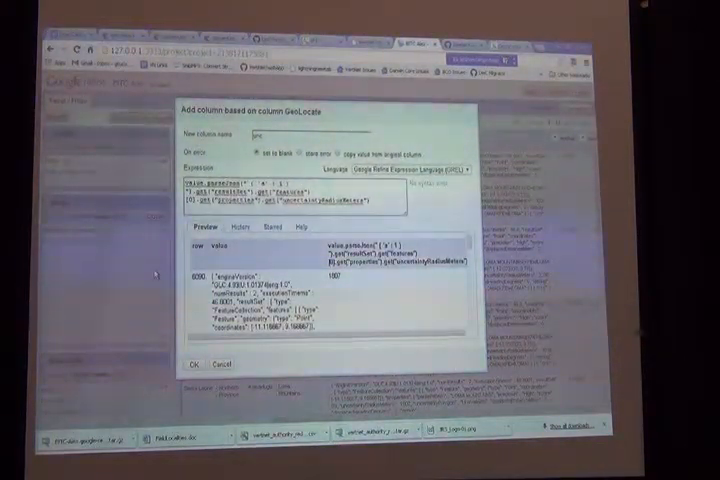
Step: Confirm the uncertainty column built from the uncertaintyRadiusMeters expression, previewing 1007
left_click(194, 364)
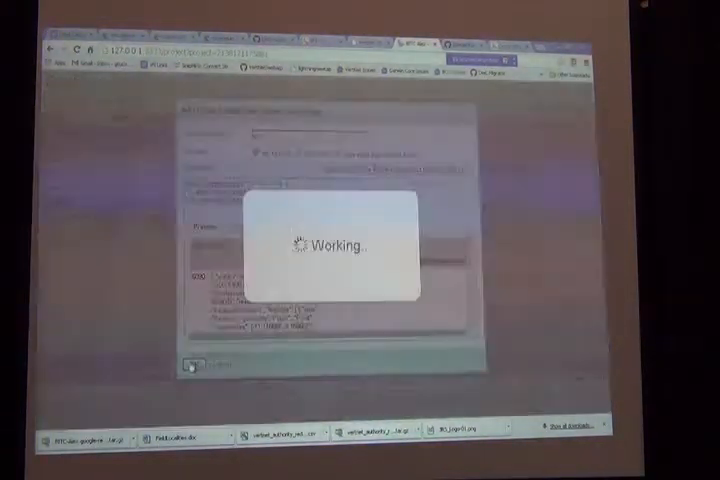